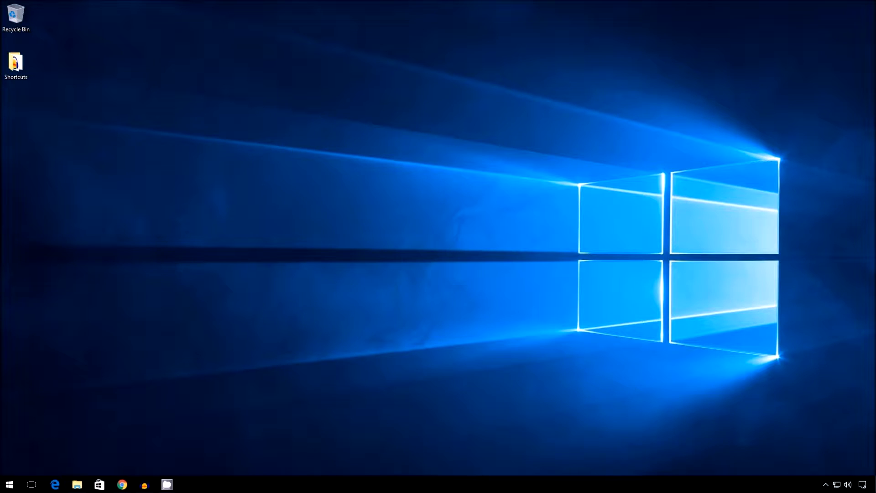
{"action": "mouse_move", "coordinate": [301, 293]}
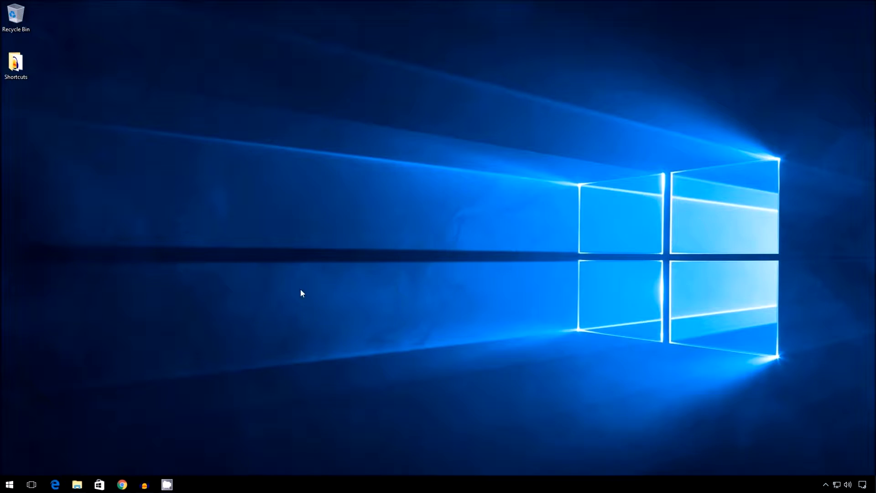
Open File Explorer at This PC to check drive space, with C: at 19.3 GB free
{"action": "left_click", "coordinate": [77, 484]}
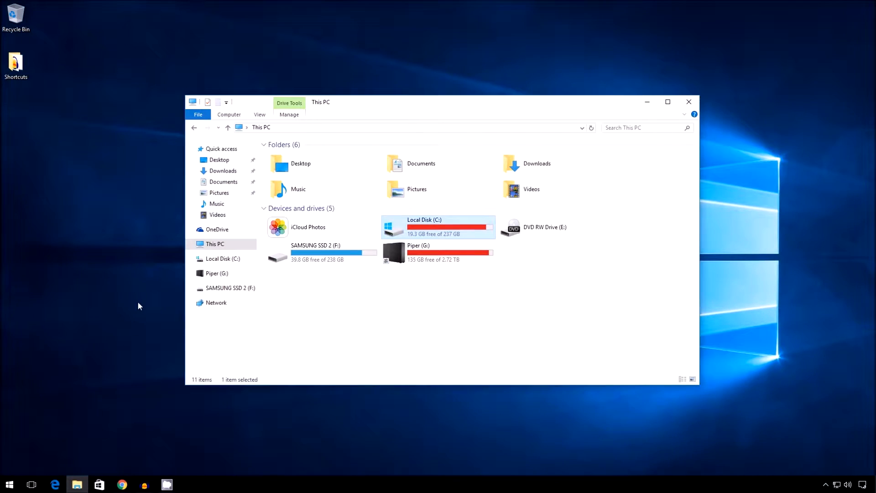
{"action": "mouse_move", "coordinate": [454, 306]}
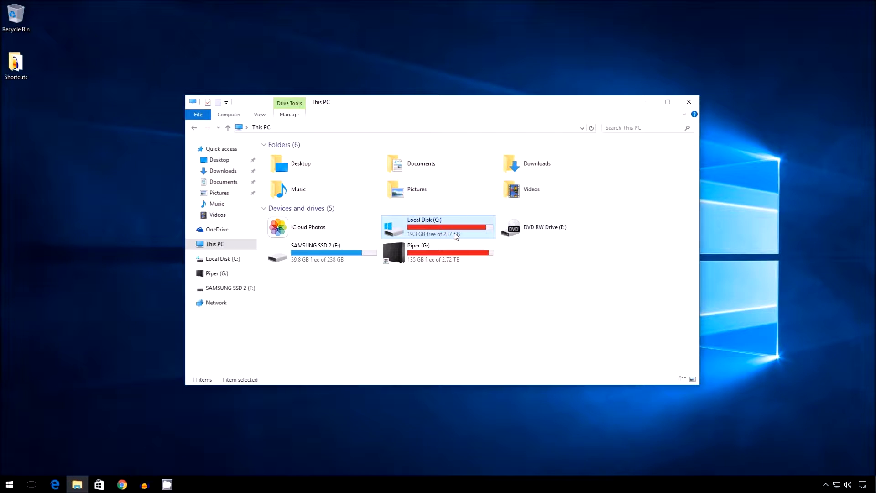
{"action": "mouse_move", "coordinate": [425, 231]}
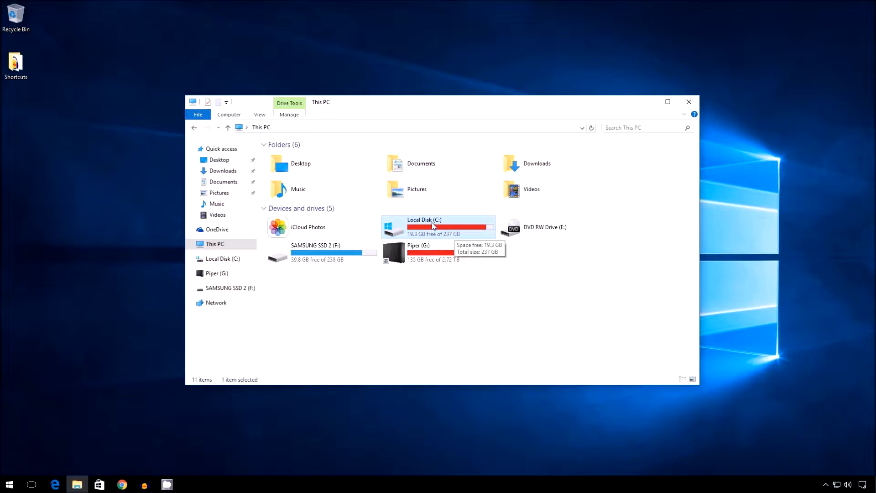
{"action": "mouse_move", "coordinate": [458, 223]}
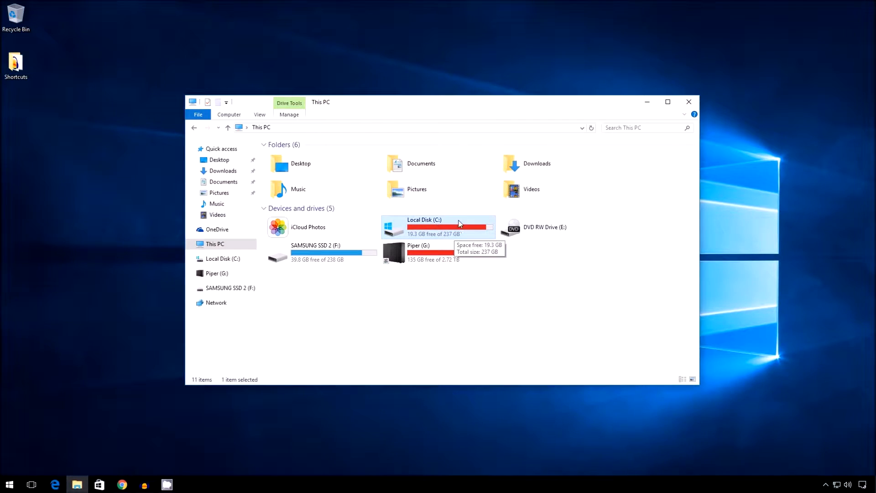
{"action": "mouse_move", "coordinate": [459, 222]}
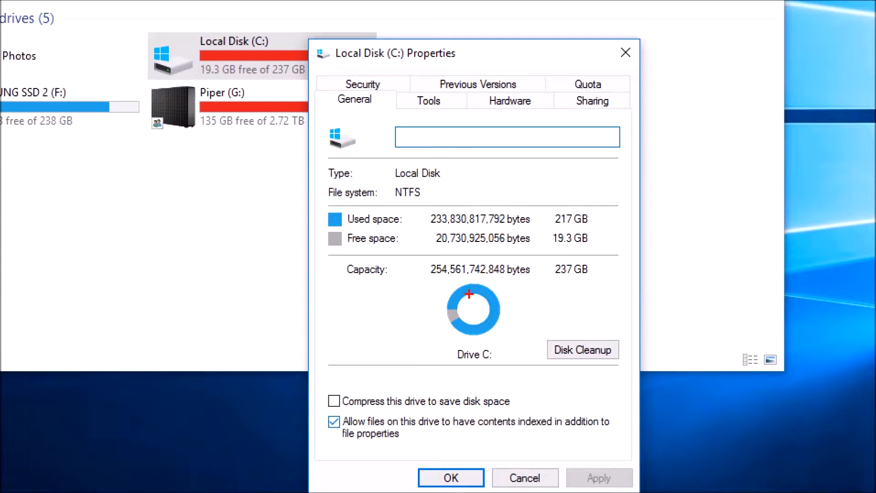
{"action": "mouse_move", "coordinate": [582, 349]}
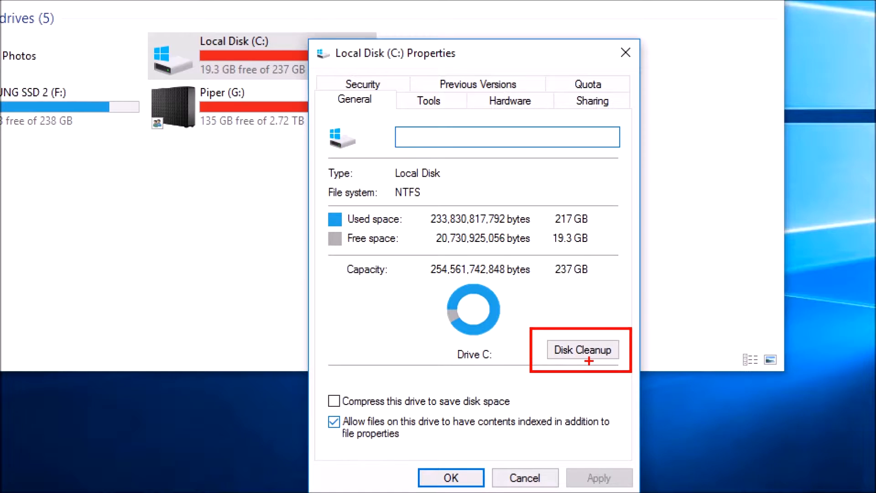
Run Disk Cleanup on C: (up to 803 MB reclaimable), then close the drive properties
{"action": "left_click", "coordinate": [582, 349]}
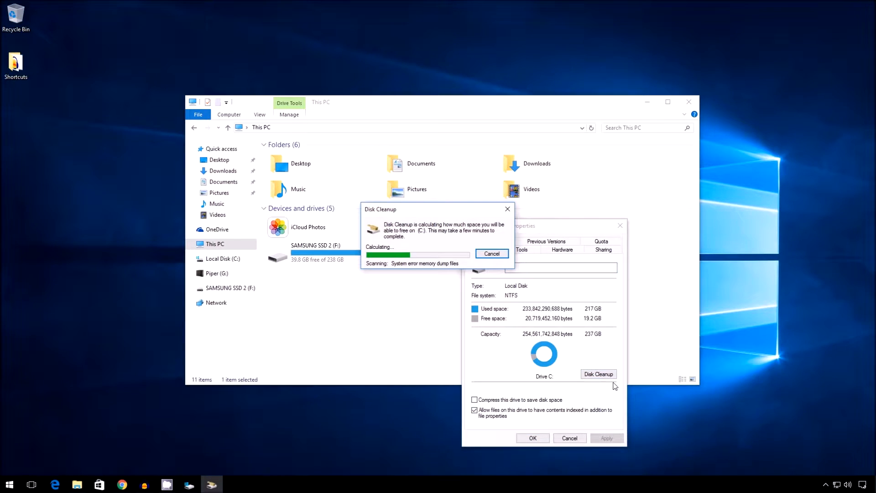
{"action": "mouse_move", "coordinate": [413, 246]}
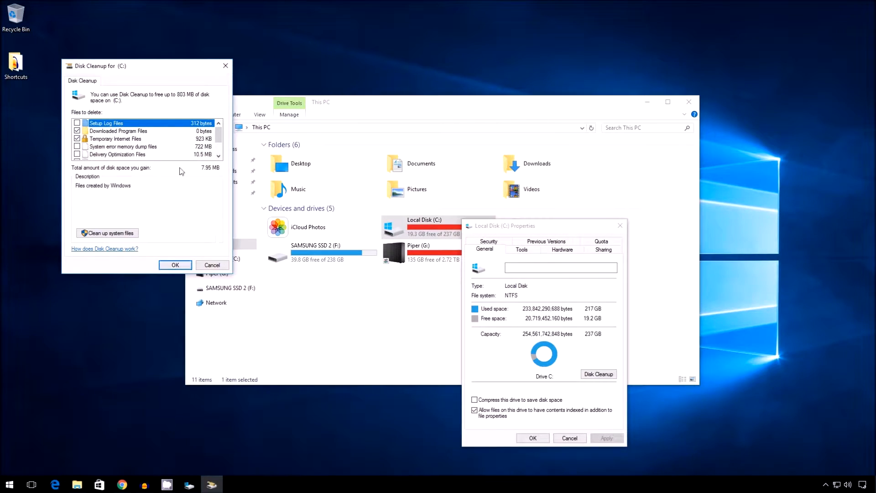
{"action": "mouse_move", "coordinate": [239, 83]}
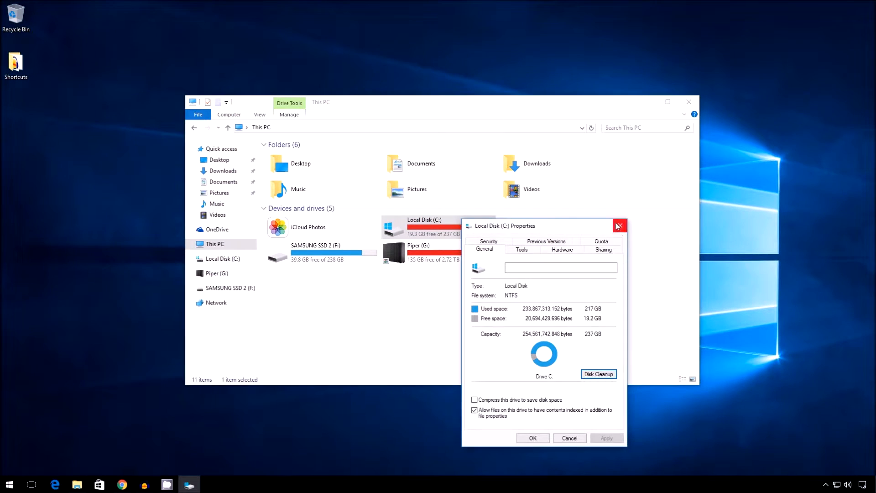
{"action": "left_click", "coordinate": [619, 226]}
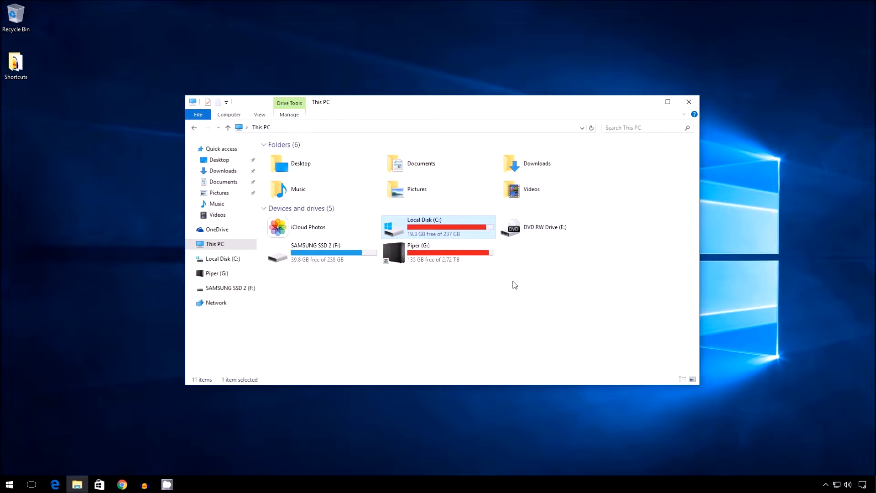
Search Start for 'storage' to reach the Storage settings page
{"action": "left_click", "coordinate": [514, 285]}
{"action": "type", "text": "st"}
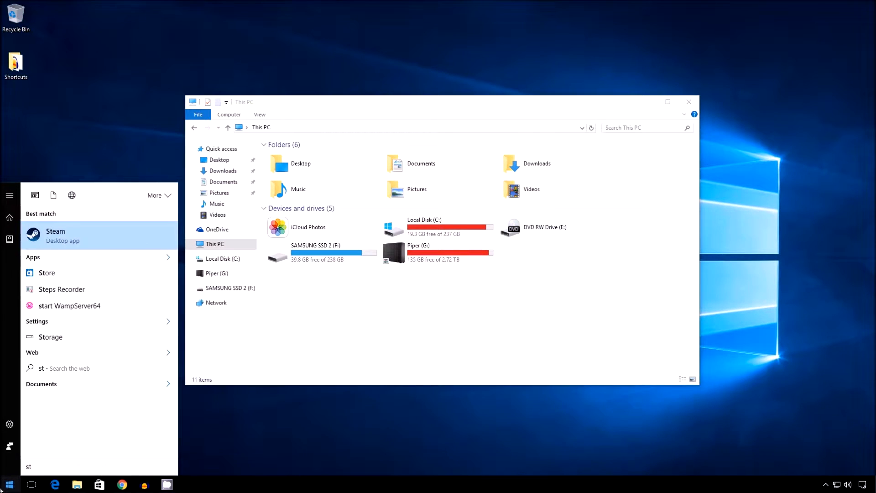
{"action": "type", "text": "orage"}
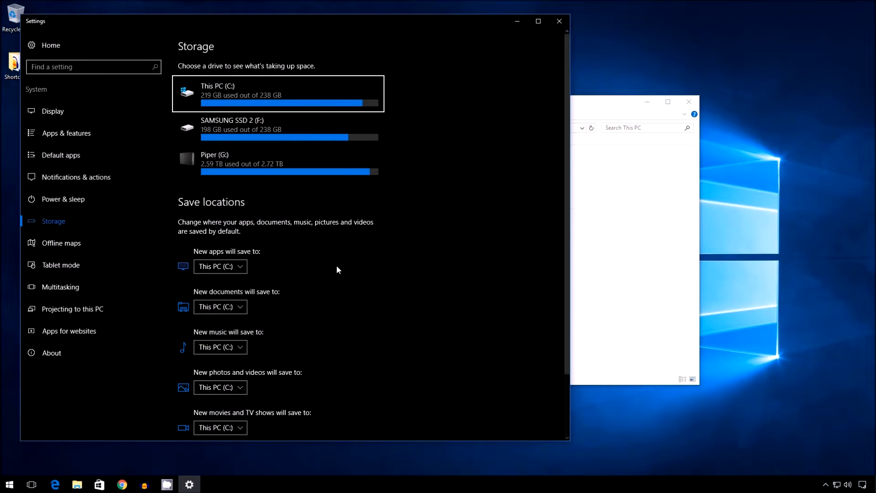
{"action": "mouse_move", "coordinate": [230, 117]}
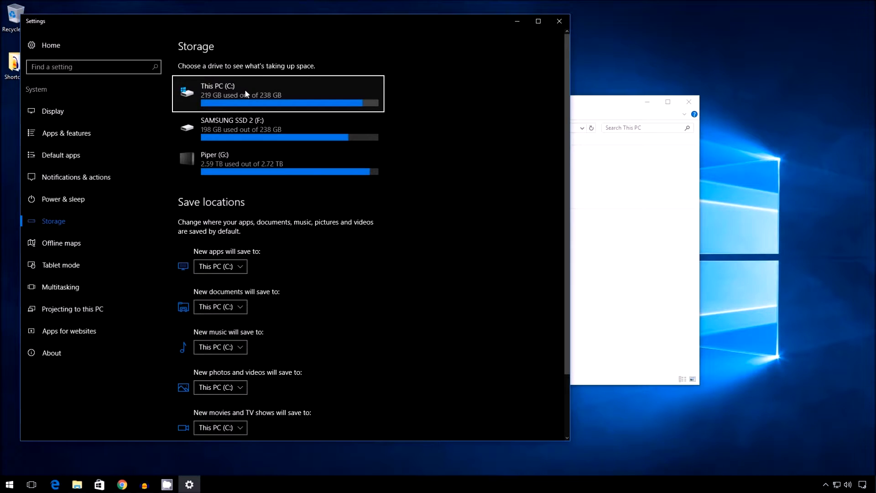
View This PC (C:) storage usage categories, with Other people at 128 GB
{"action": "left_click", "coordinate": [277, 92]}
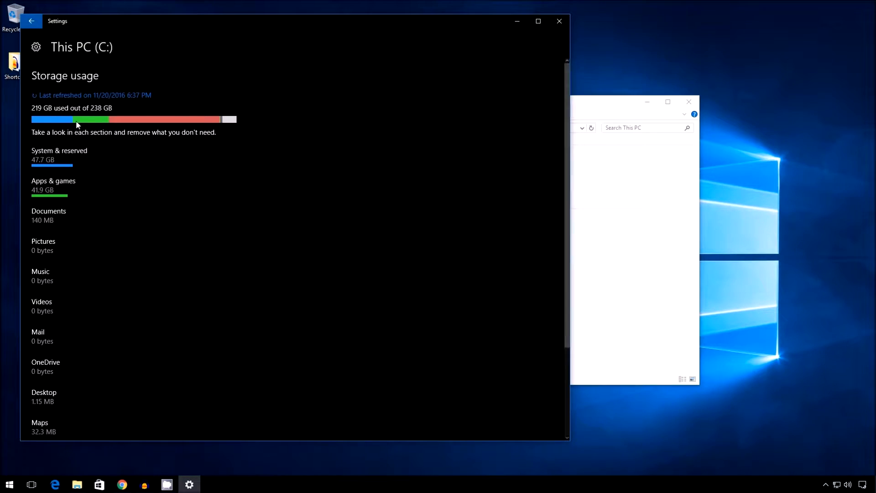
{"action": "mouse_move", "coordinate": [67, 190]}
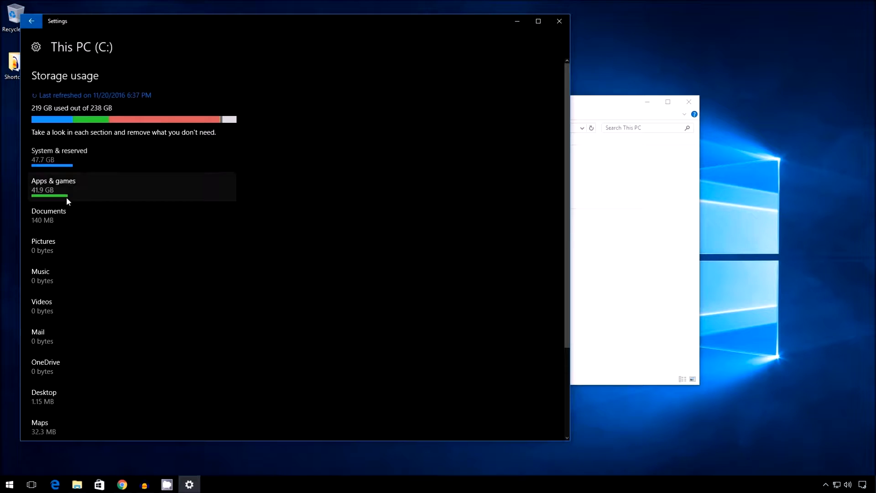
{"action": "mouse_move", "coordinate": [81, 122]}
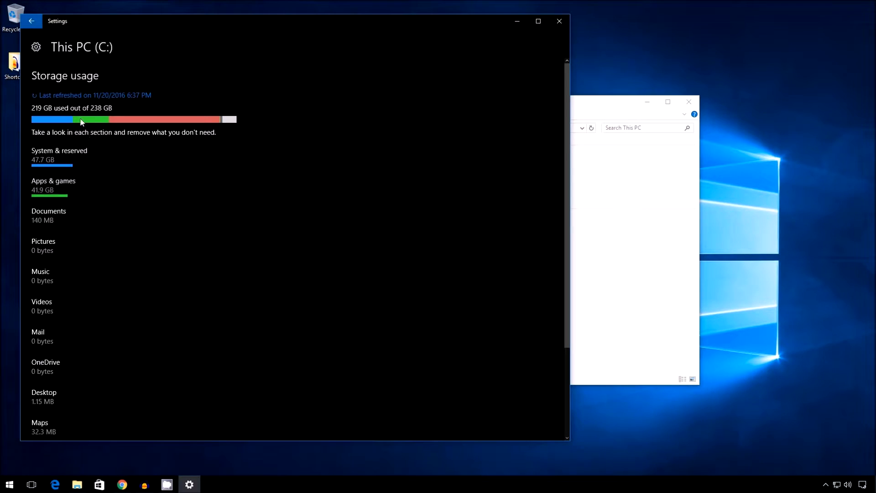
{"action": "scroll", "scroll_direction": "down", "scroll_amount": 3}
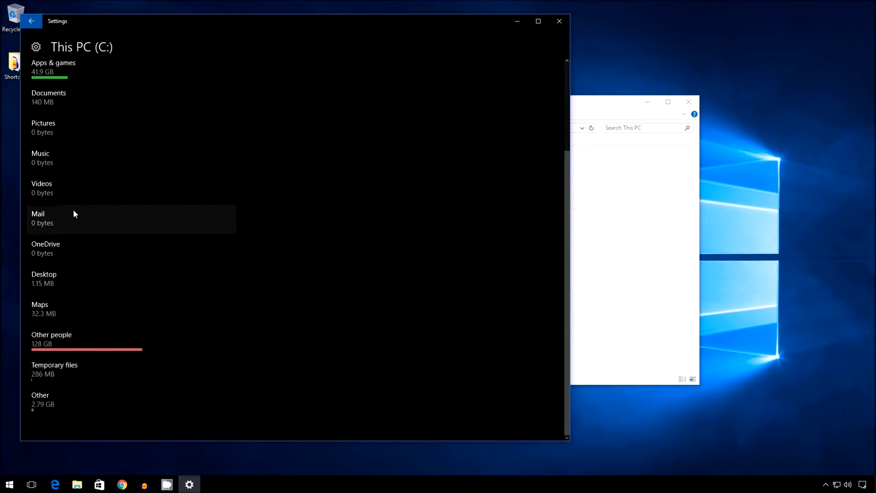
{"action": "mouse_move", "coordinate": [87, 347]}
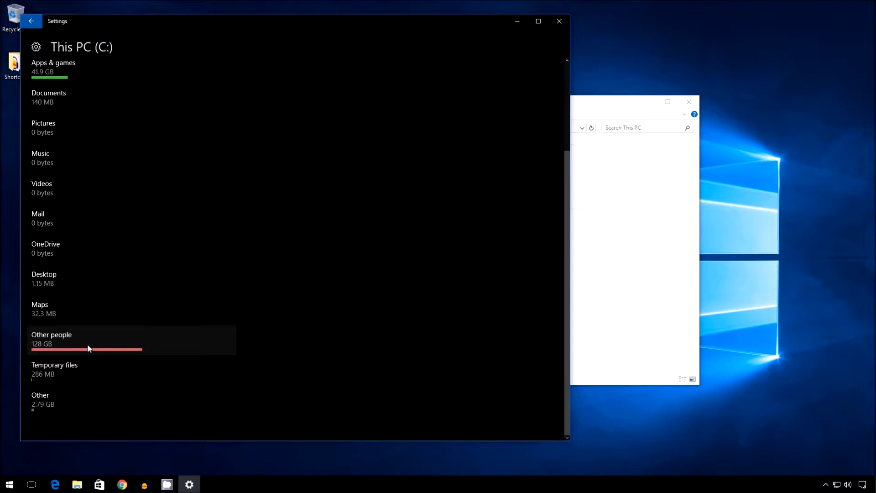
{"action": "scroll", "scroll_direction": "up", "scroll_amount": 3}
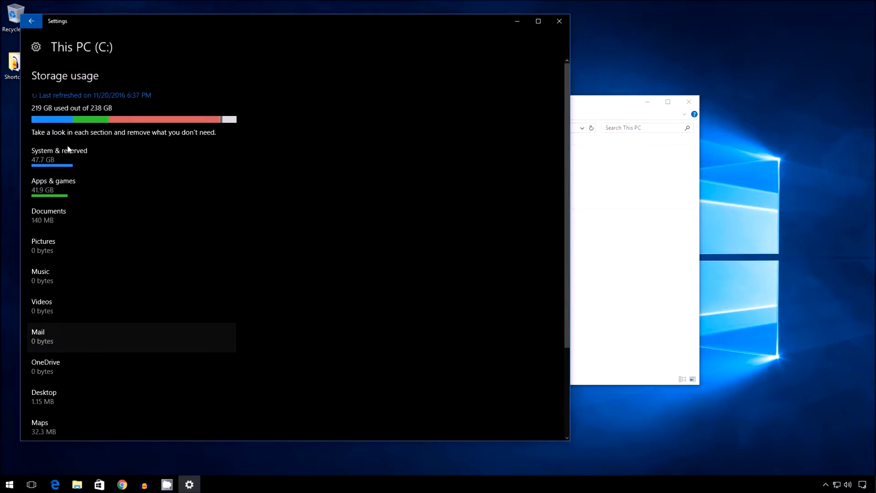
{"action": "mouse_move", "coordinate": [69, 186]}
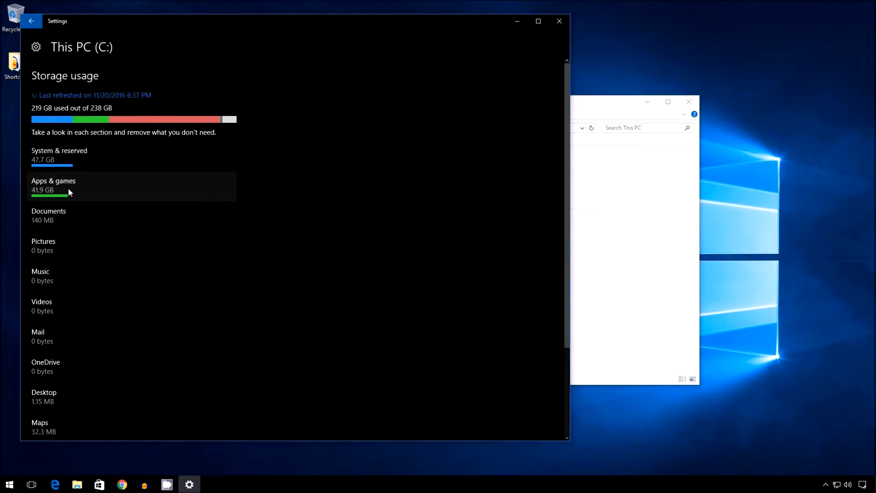
Browse the Apps & features list and its sort options, then close Settings
{"action": "left_click", "coordinate": [67, 185]}
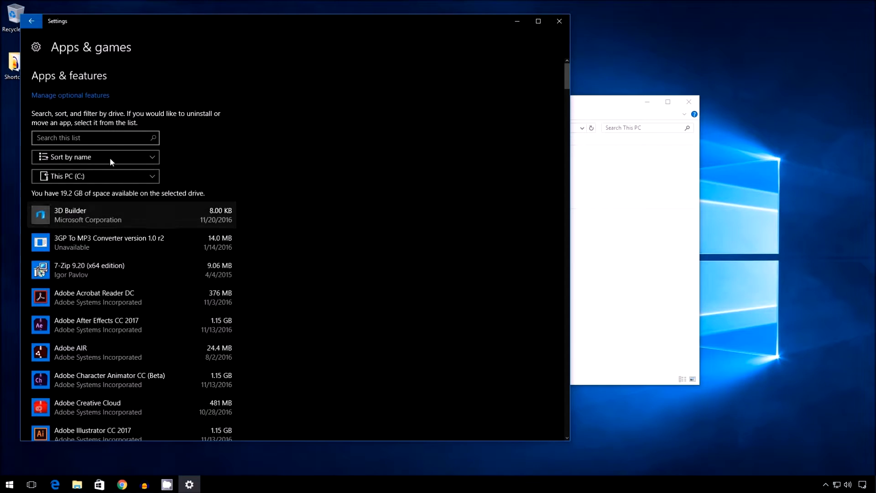
{"action": "left_click", "coordinate": [95, 157]}
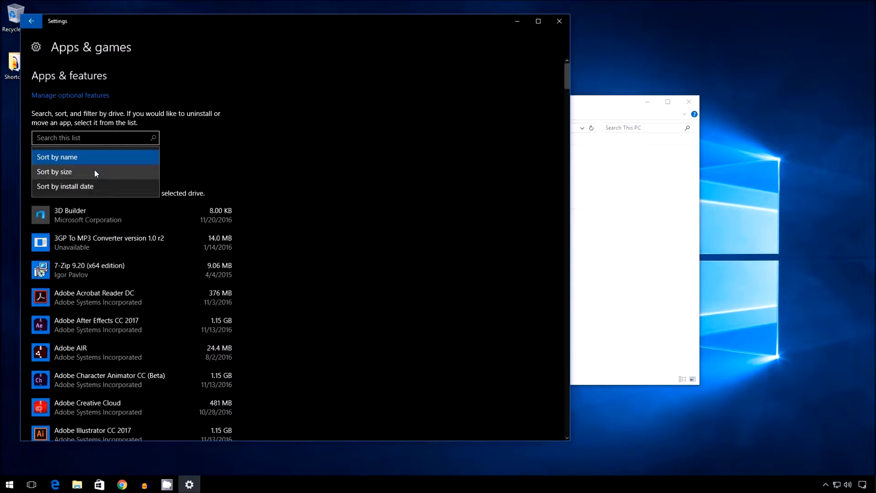
{"action": "mouse_move", "coordinate": [250, 144]}
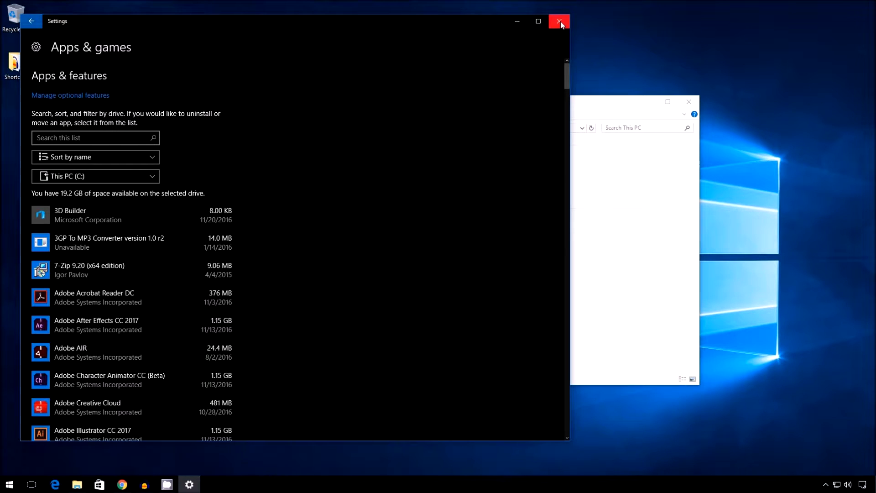
{"action": "mouse_move", "coordinate": [559, 21]}
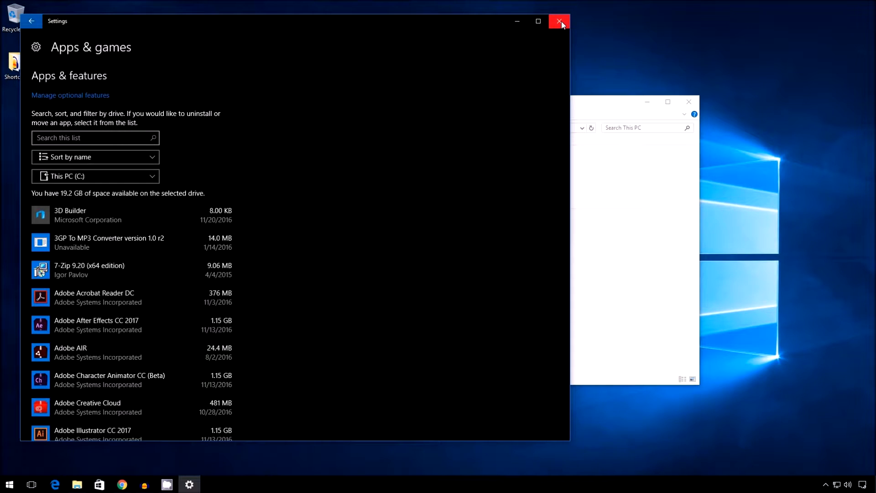
{"action": "left_click", "coordinate": [559, 22]}
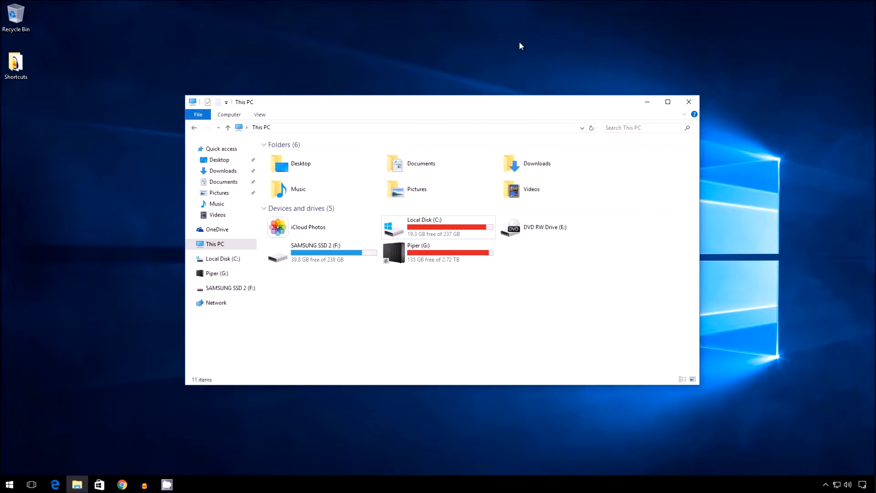
Launch WinDirStat from the Start menu by searching 'windirstat'
{"action": "left_click", "coordinate": [8, 484]}
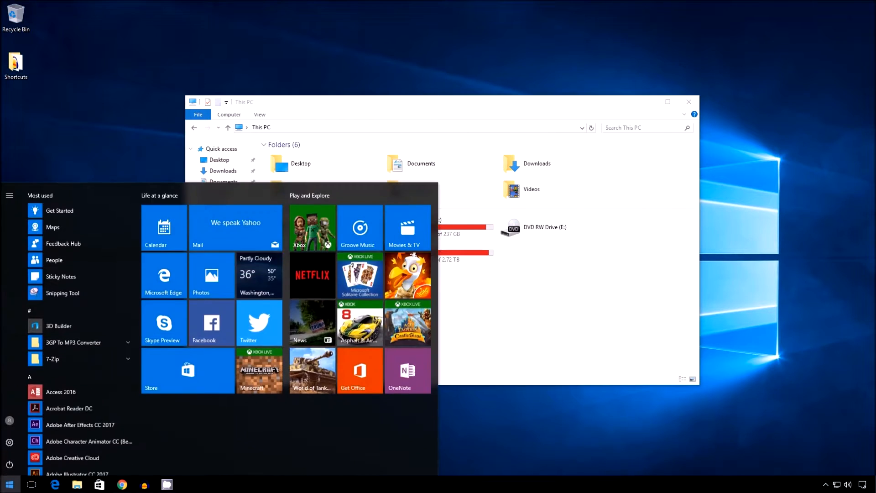
{"action": "type", "text": "windirstat"}
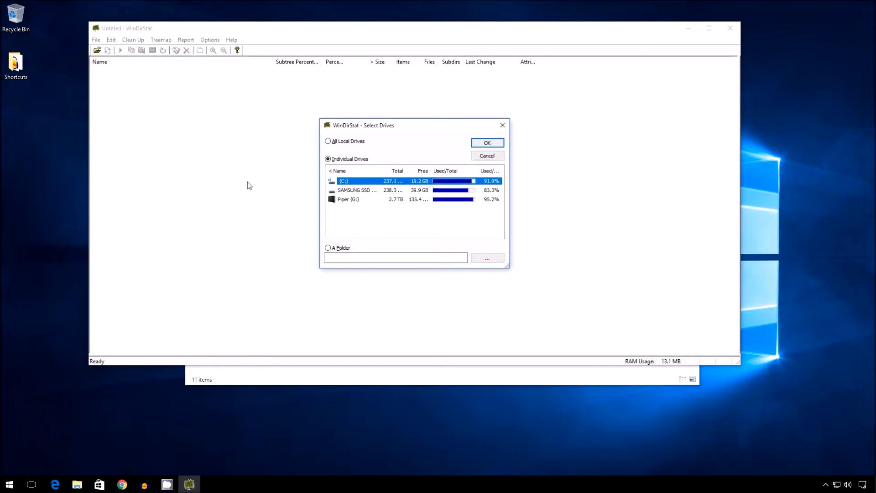
{"action": "mouse_move", "coordinate": [363, 134]}
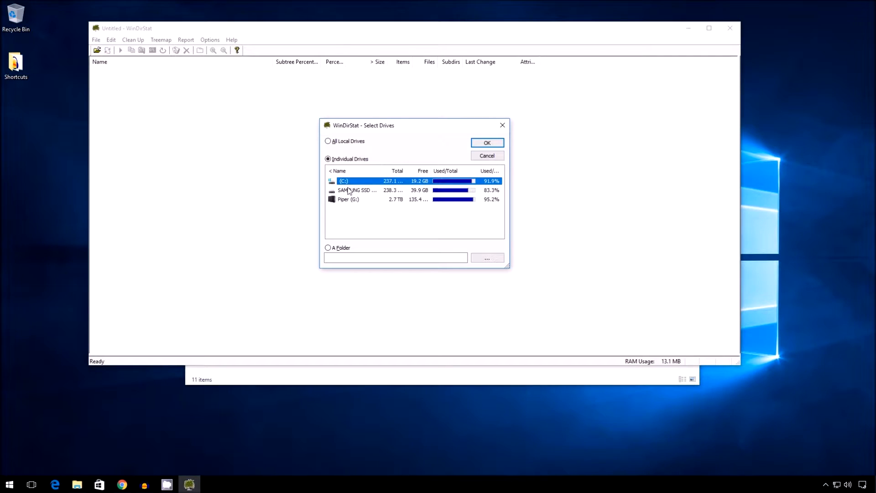
{"action": "mouse_move", "coordinate": [487, 143]}
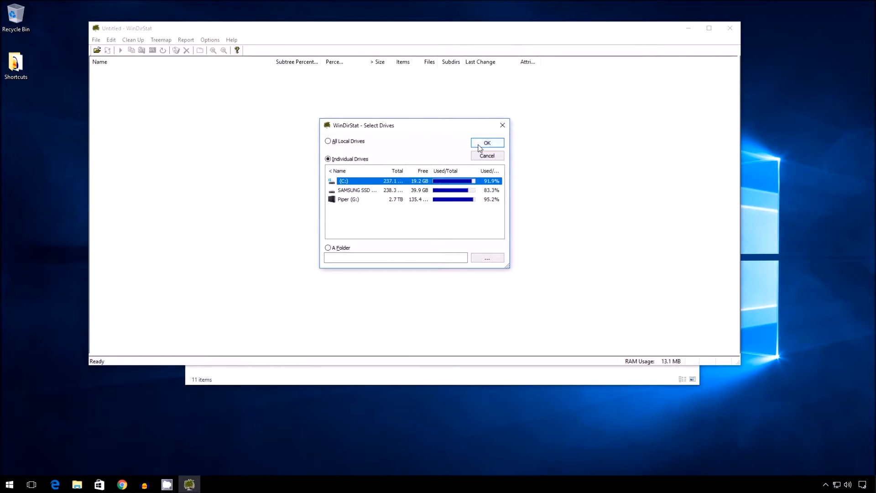
Scan the C: drive and let it finish, showing 83.0 GB led by Windows
{"action": "left_click", "coordinate": [486, 143]}
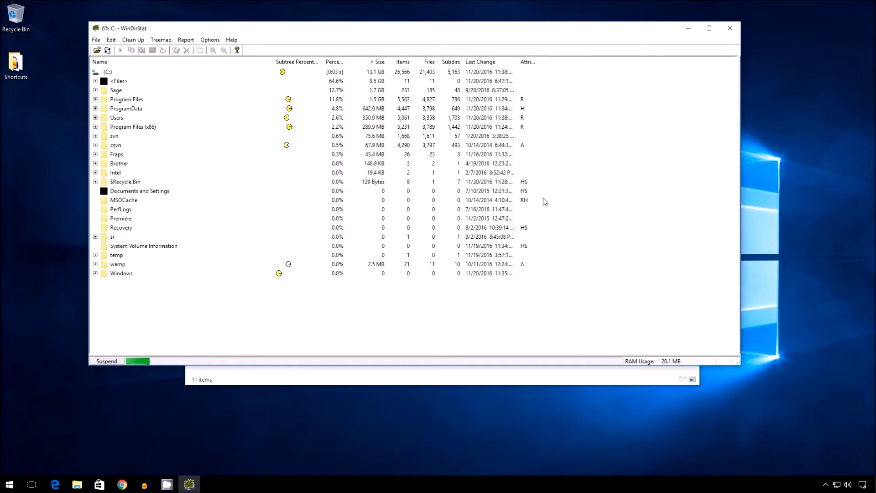
{"action": "left_click", "coordinate": [708, 28]}
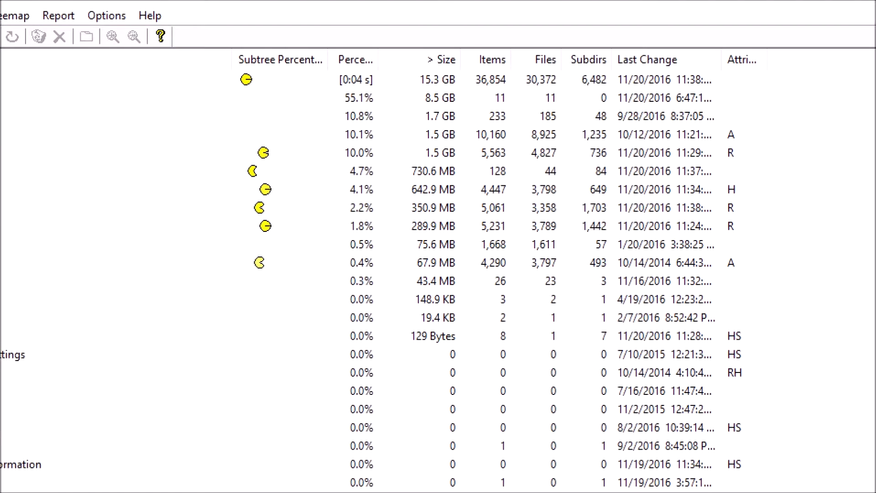
{"action": "left_click", "coordinate": [709, 28]}
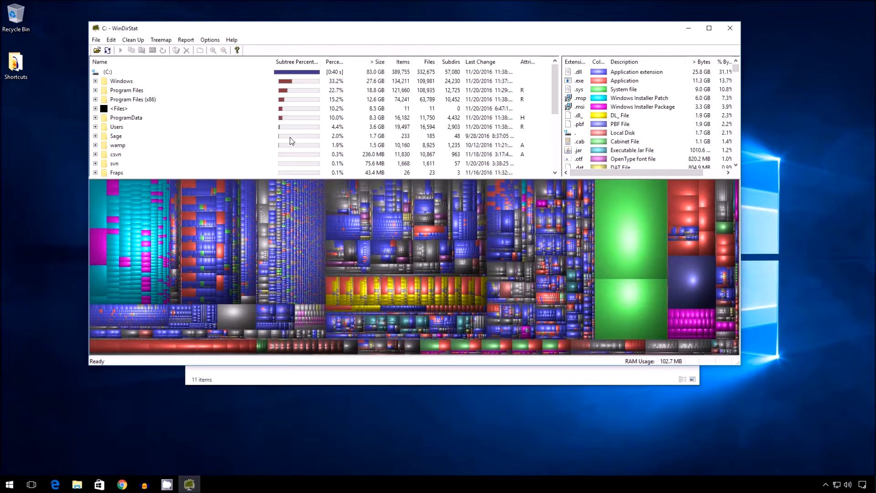
{"action": "mouse_move", "coordinate": [252, 211]}
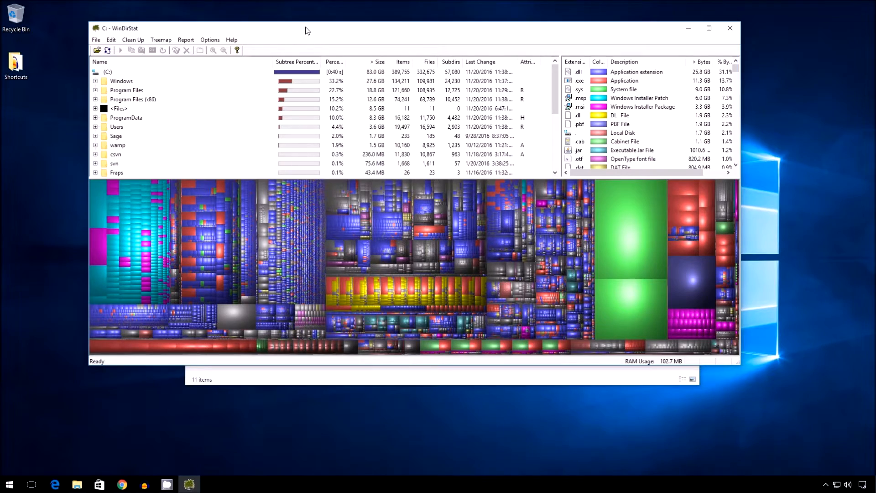
Maximize the WinDirStat window so the C: treemap fills the screen
{"action": "left_click", "coordinate": [708, 28]}
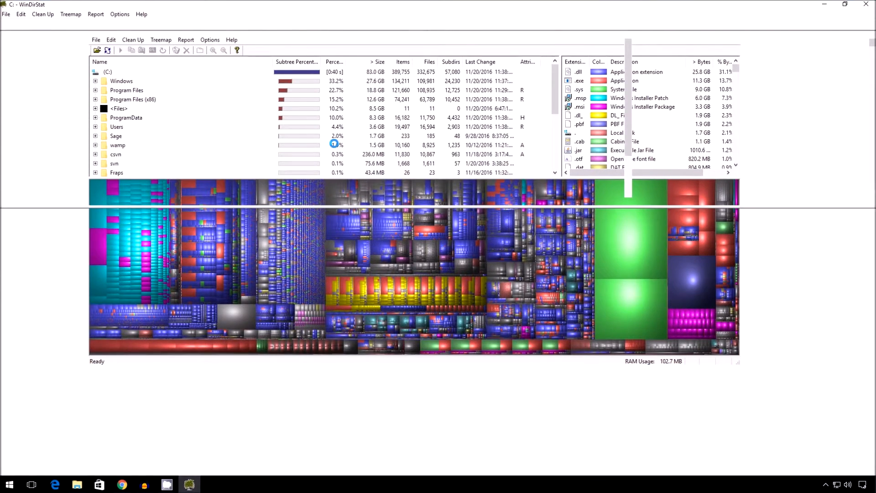
{"action": "left_click", "coordinate": [836, 4]}
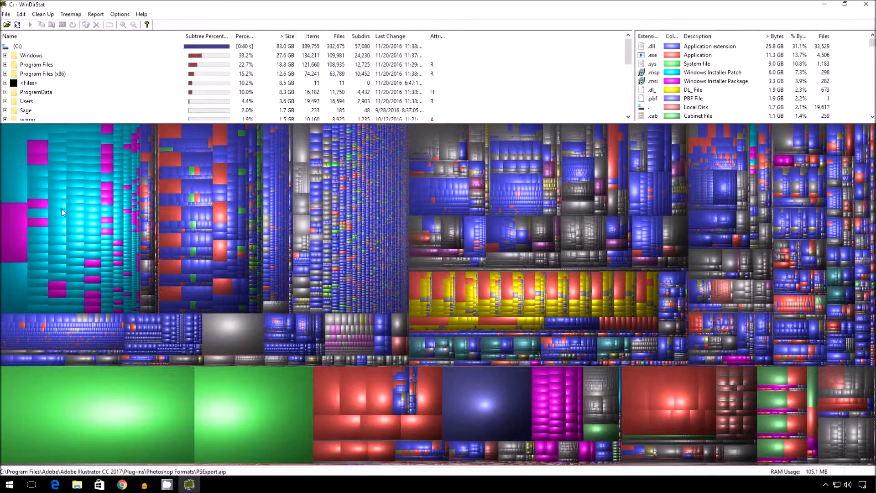
{"action": "mouse_move", "coordinate": [286, 351]}
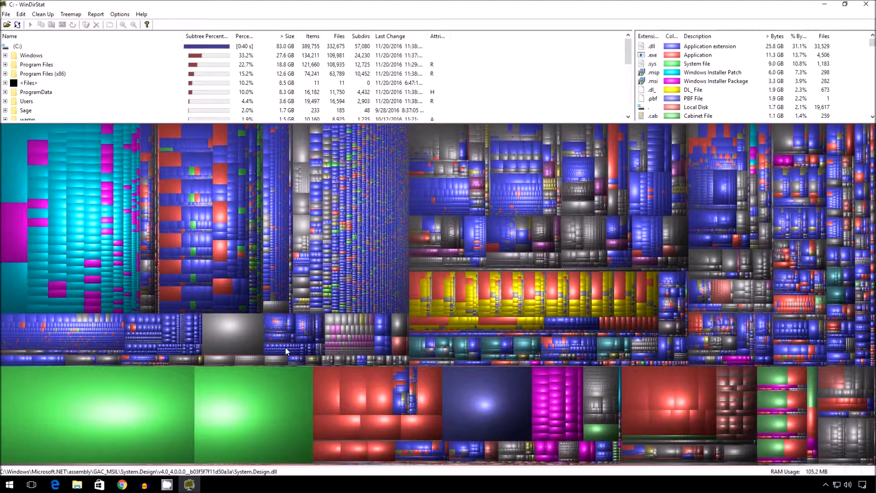
{"action": "mouse_move", "coordinate": [287, 381]}
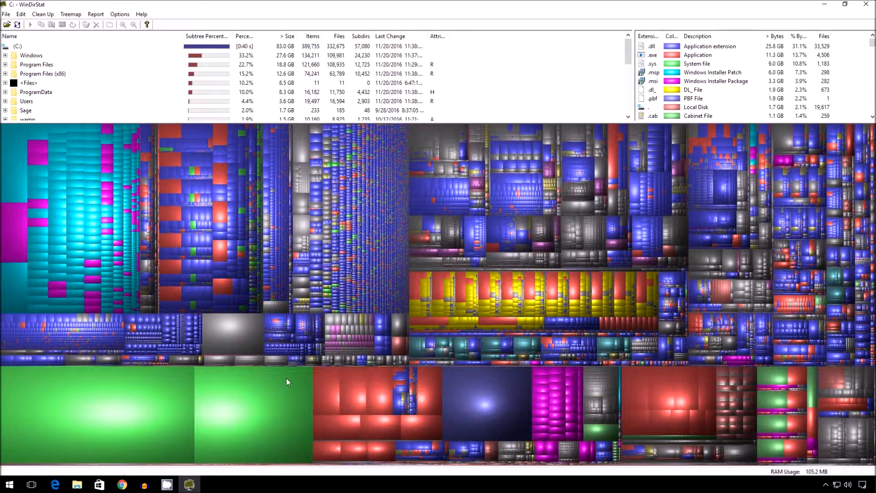
{"action": "mouse_move", "coordinate": [279, 396]}
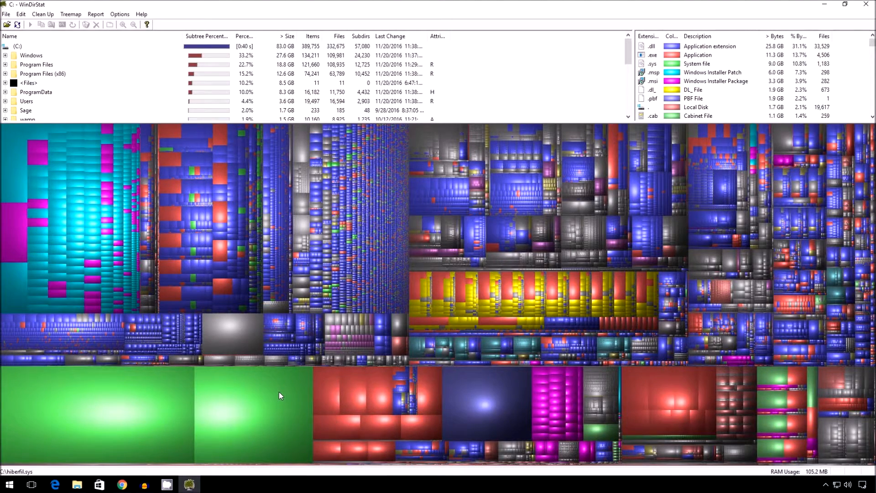
Identify the green treemap blocks as pagefile.sys (5.2 GB) and hiberfil.sys (3.2 GB)
{"action": "left_click", "coordinate": [280, 395]}
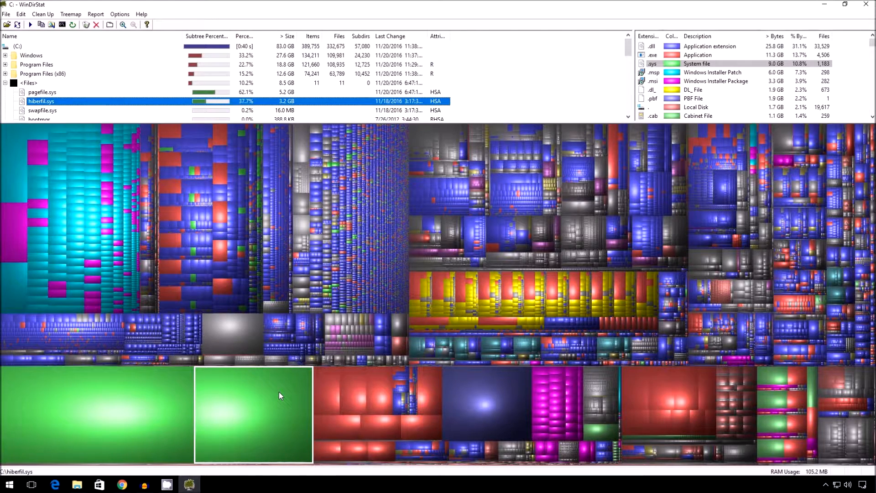
{"action": "mouse_move", "coordinate": [254, 409]}
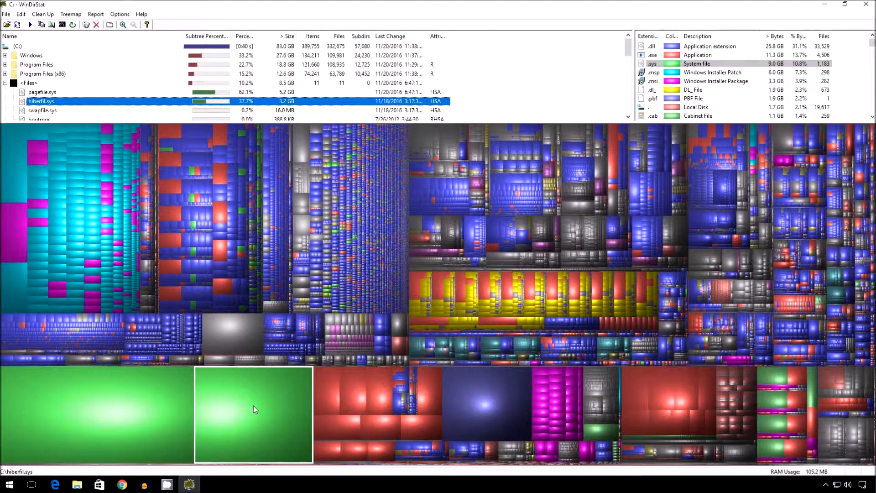
{"action": "mouse_move", "coordinate": [259, 427]}
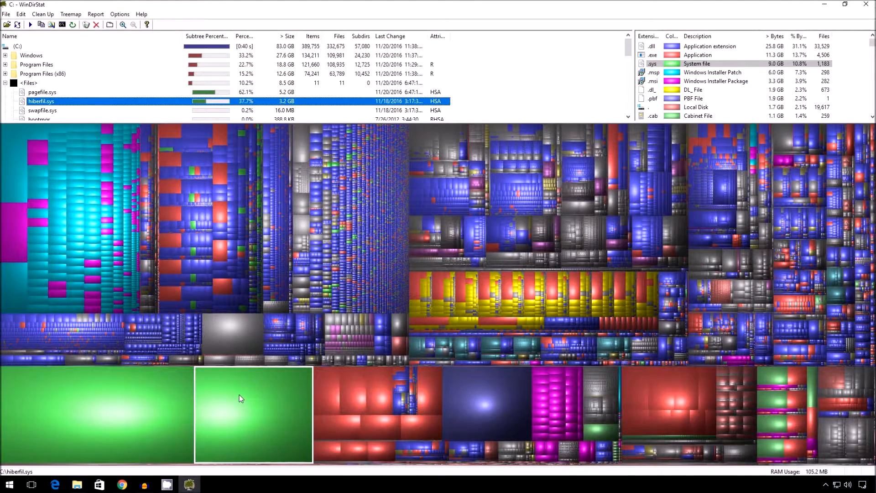
{"action": "left_click", "coordinate": [42, 91]}
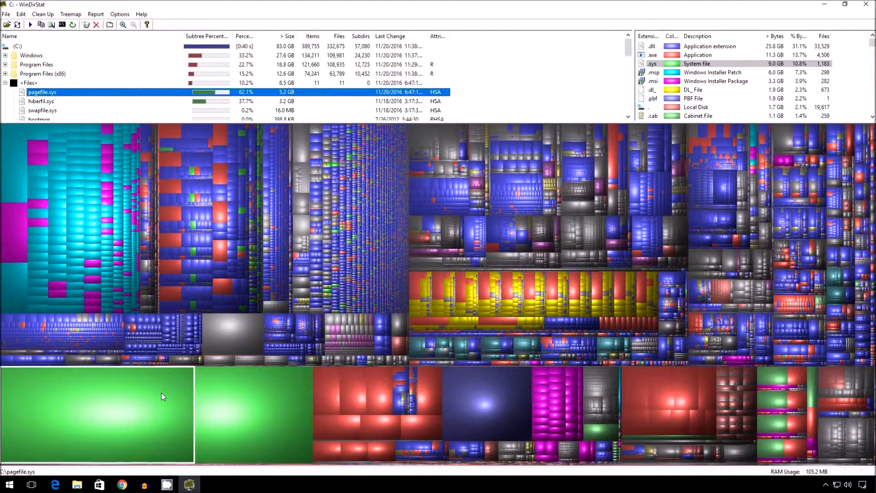
{"action": "mouse_move", "coordinate": [189, 401]}
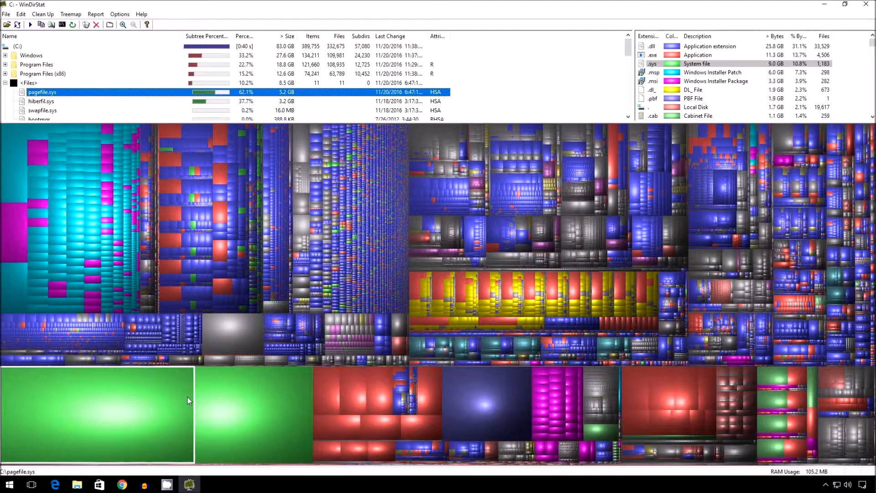
{"action": "mouse_move", "coordinate": [697, 77]}
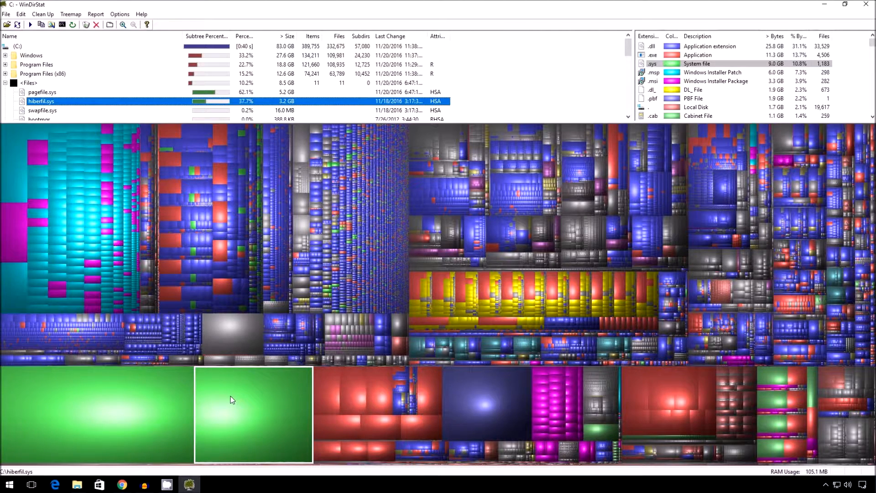
{"action": "mouse_move", "coordinate": [243, 391]}
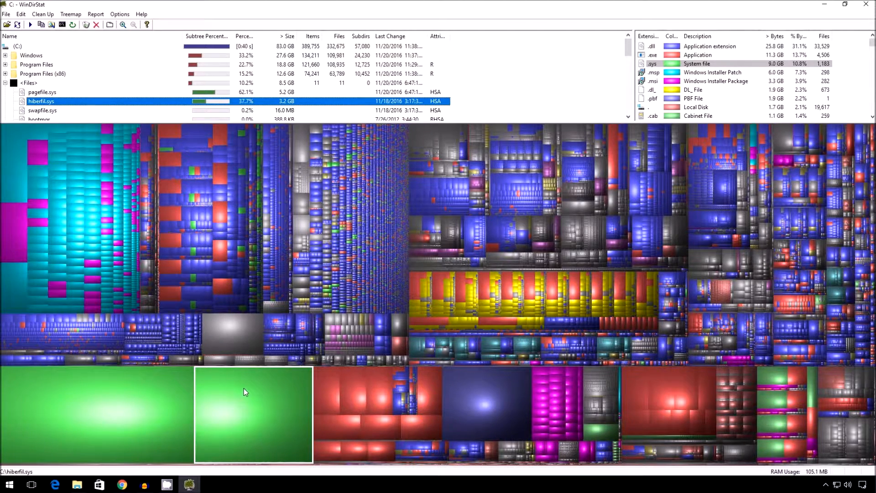
{"action": "mouse_move", "coordinate": [38, 58]}
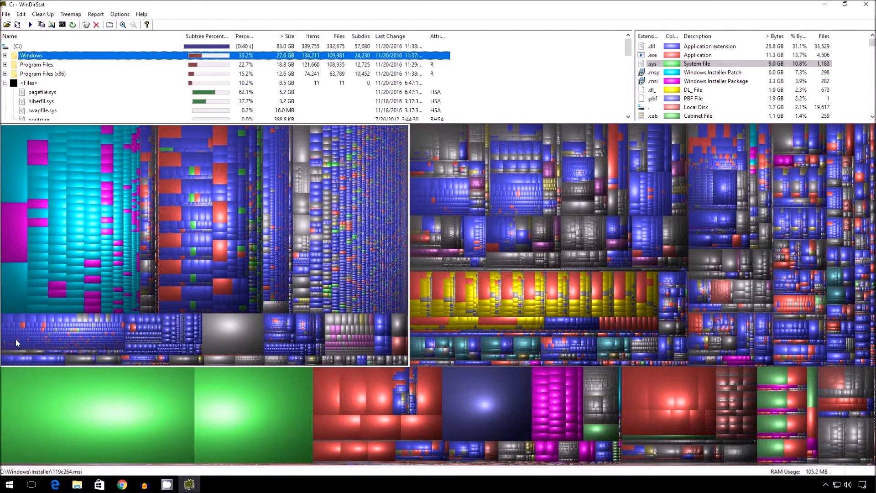
{"action": "mouse_move", "coordinate": [396, 140]}
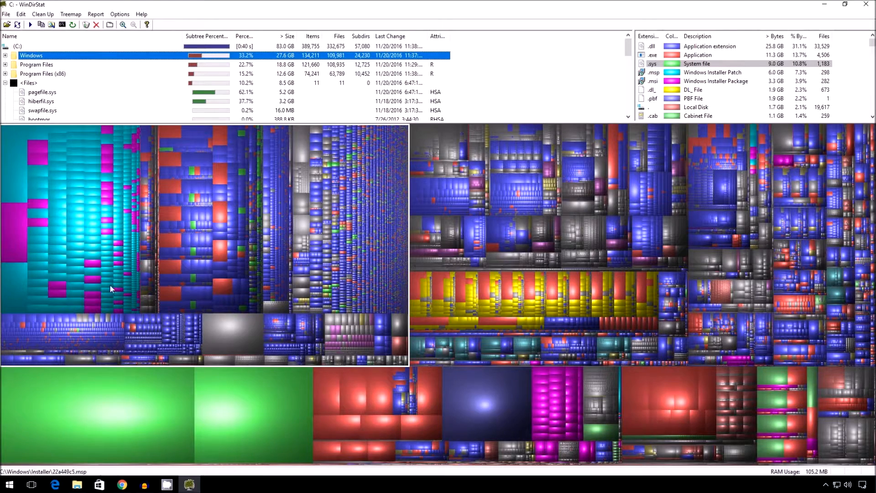
{"action": "mouse_move", "coordinate": [288, 232]}
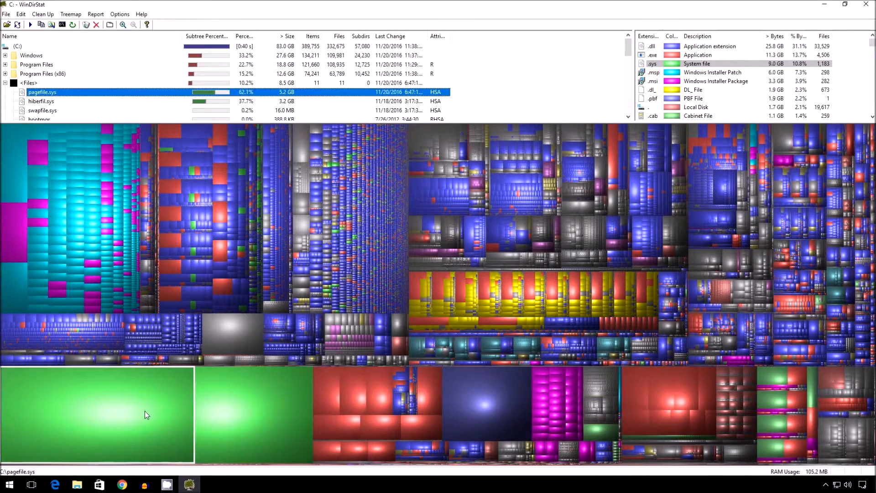
Trace the dark blue treemap block to DiRT3's 1.9 GB replay.pbf under ProgramData
{"action": "left_click", "coordinate": [42, 101]}
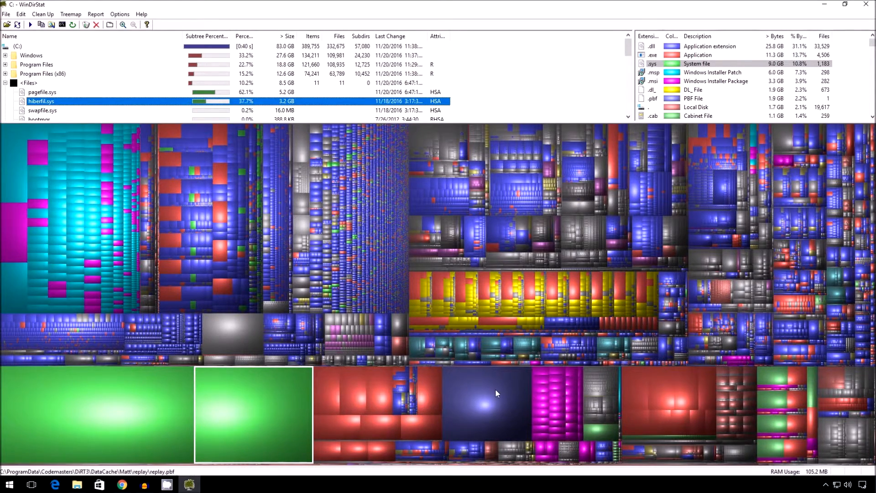
{"action": "left_click", "coordinate": [486, 402]}
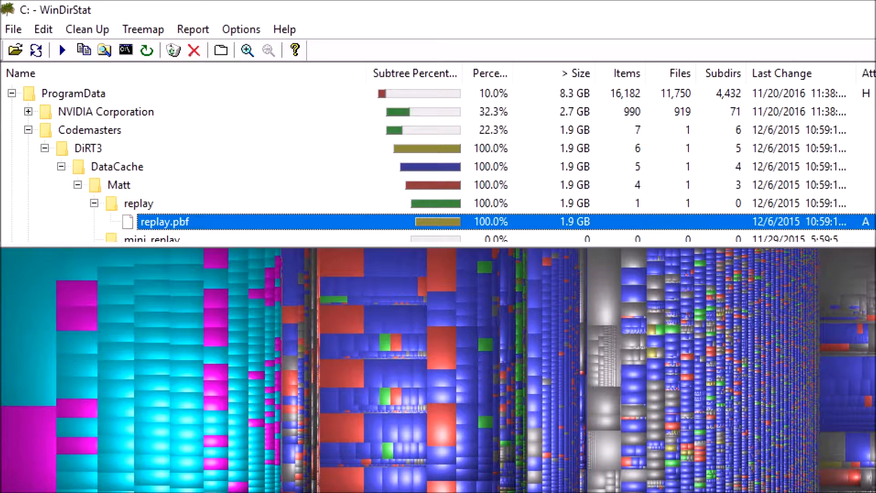
{"action": "left_click", "coordinate": [846, 5]}
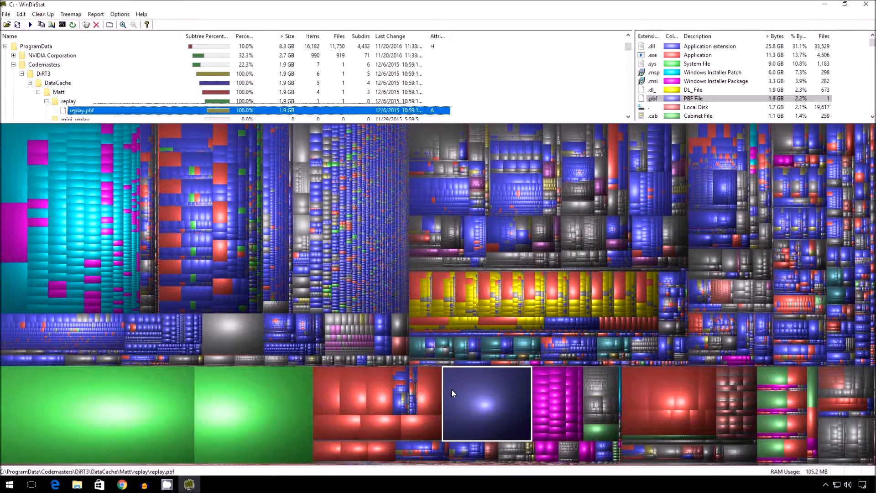
{"action": "mouse_move", "coordinate": [456, 397]}
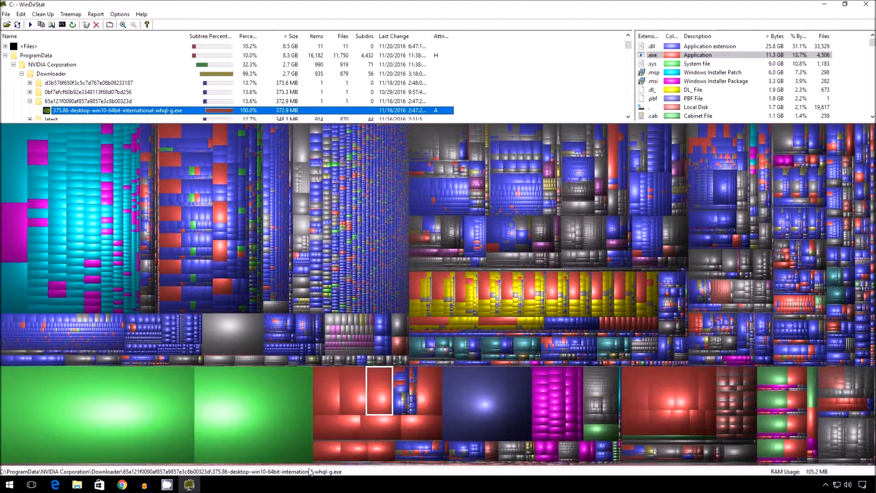
{"action": "mouse_move", "coordinate": [279, 418]}
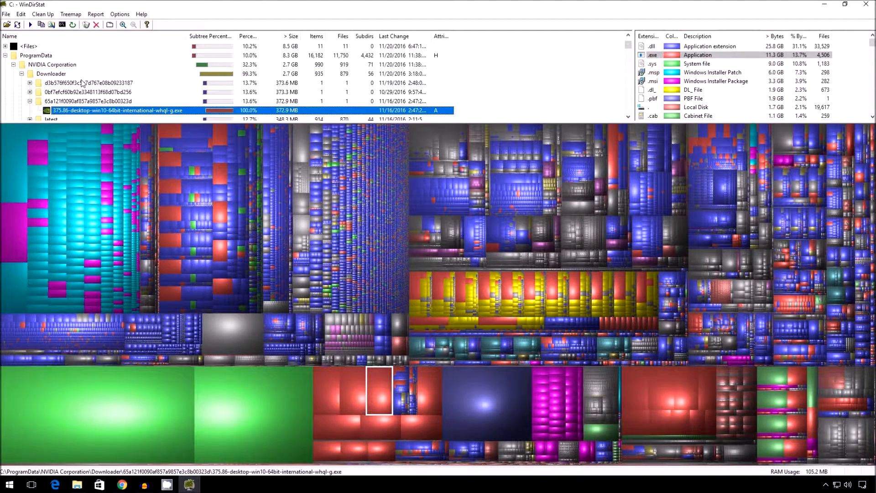
Inspect the roughly 373 MB NVIDIA driver download folders under Downloader, collapsing the third
{"action": "left_click", "coordinate": [88, 92]}
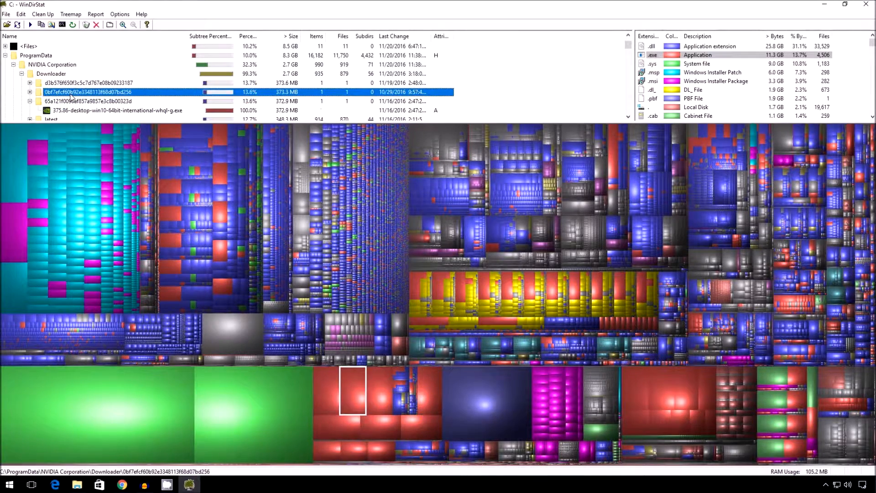
{"action": "left_click", "coordinate": [86, 101]}
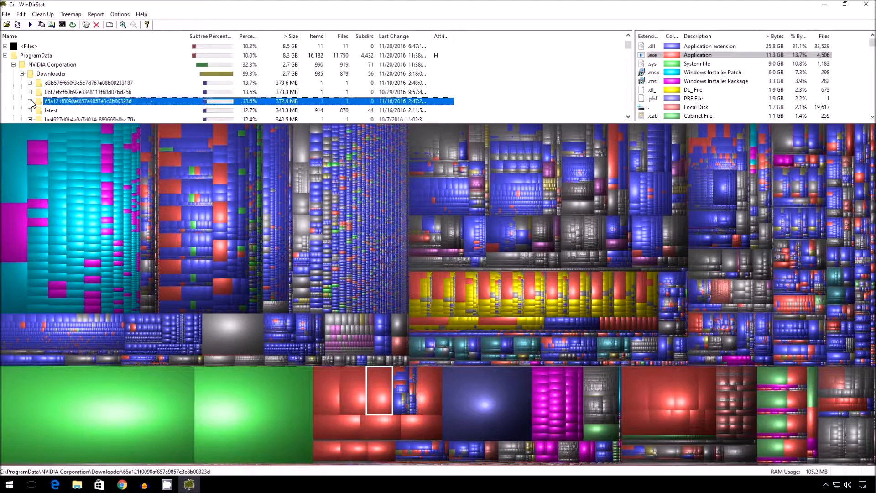
{"action": "left_click", "coordinate": [84, 83]}
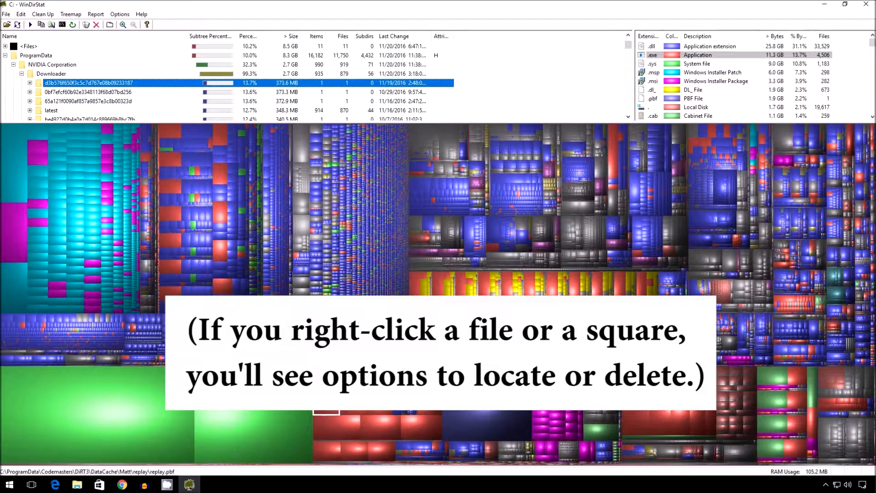
{"action": "left_click", "coordinate": [9, 484]}
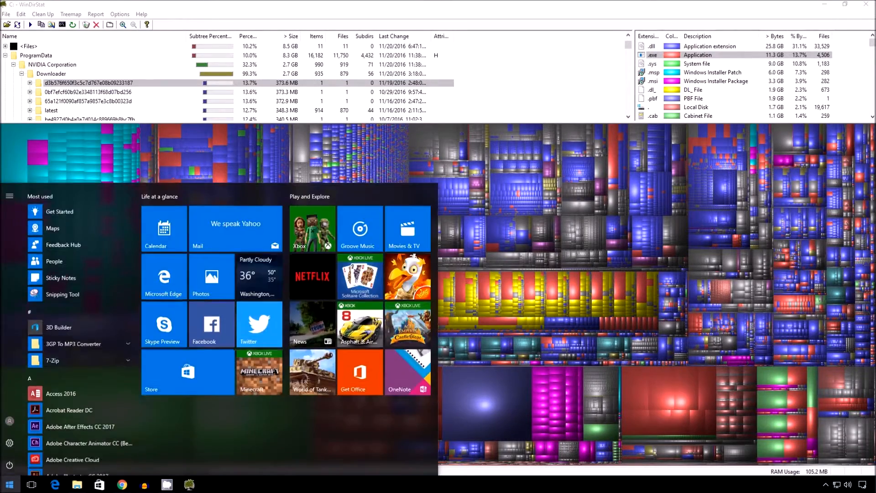
{"action": "left_click", "coordinate": [9, 443]}
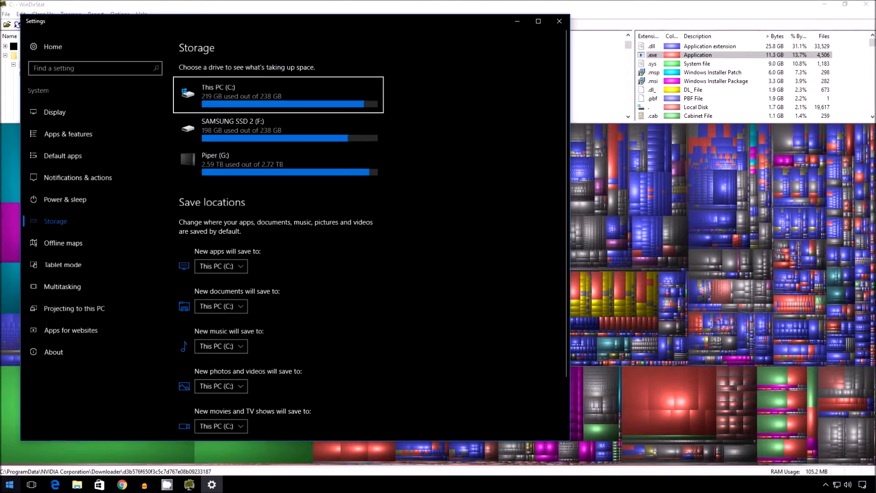
{"action": "left_click", "coordinate": [277, 94]}
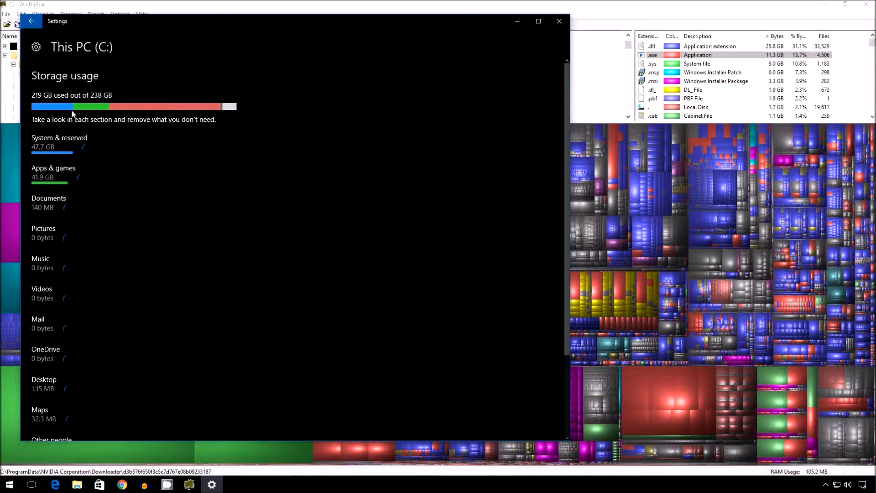
{"action": "mouse_move", "coordinate": [121, 116]}
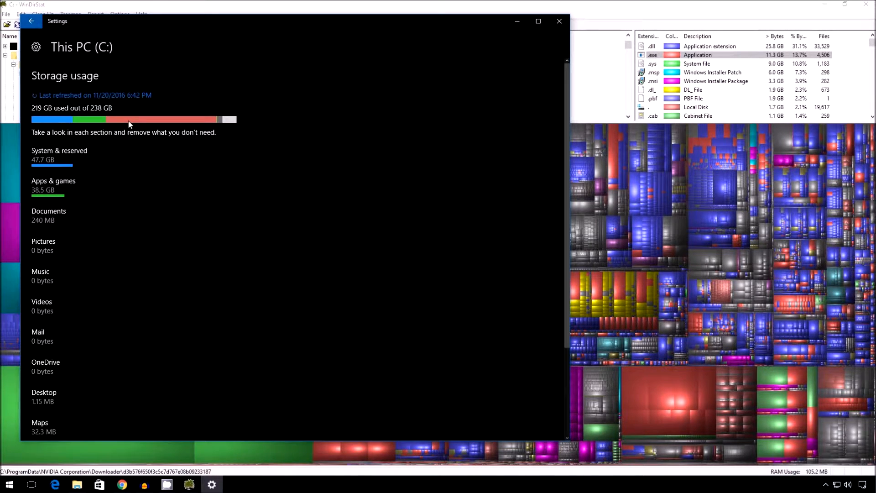
{"action": "mouse_move", "coordinate": [139, 129]}
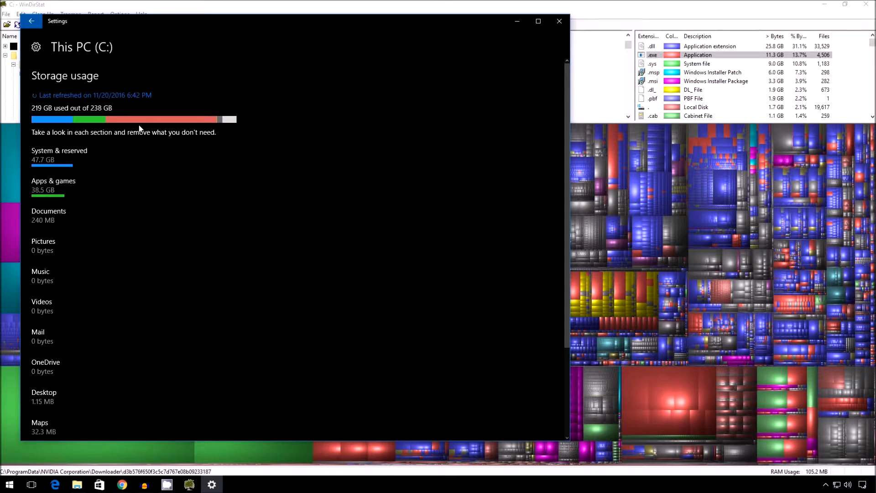
{"action": "left_click", "coordinate": [559, 21]}
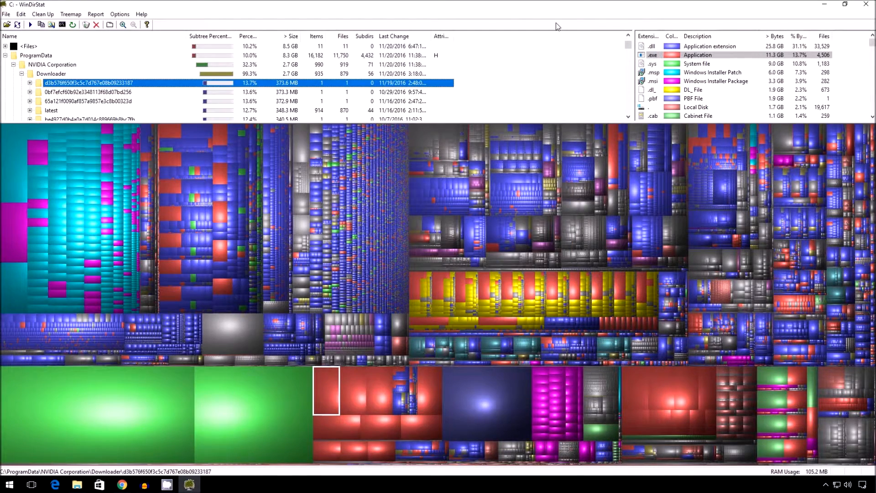
{"action": "mouse_move", "coordinate": [531, 119]}
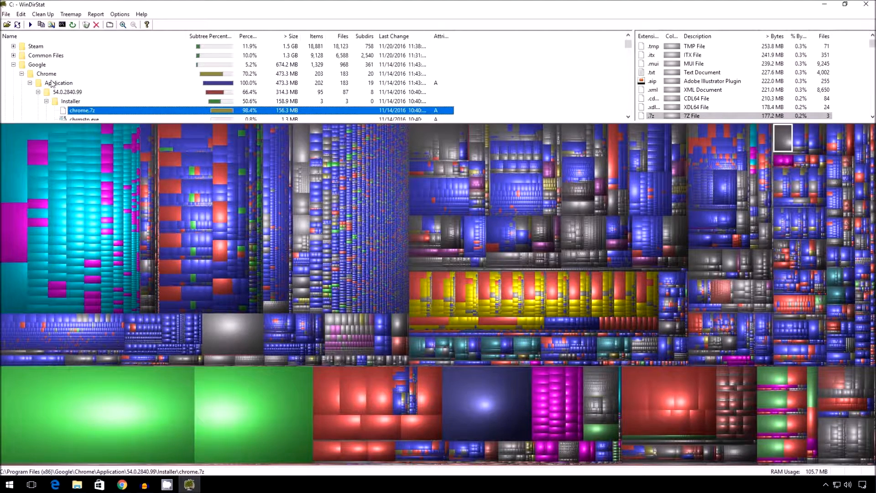
{"action": "mouse_move", "coordinate": [597, 288]}
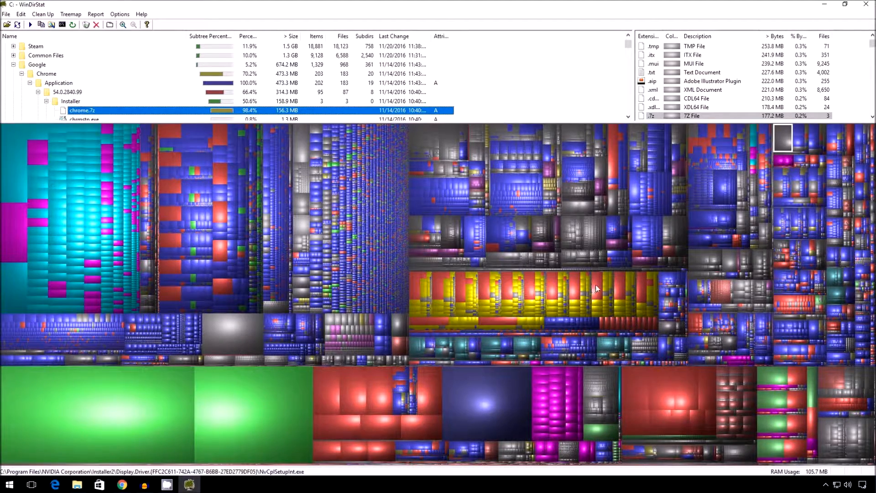
Identify the file behind the red block among the yellow-striped treemap squares
{"action": "left_click", "coordinate": [595, 284]}
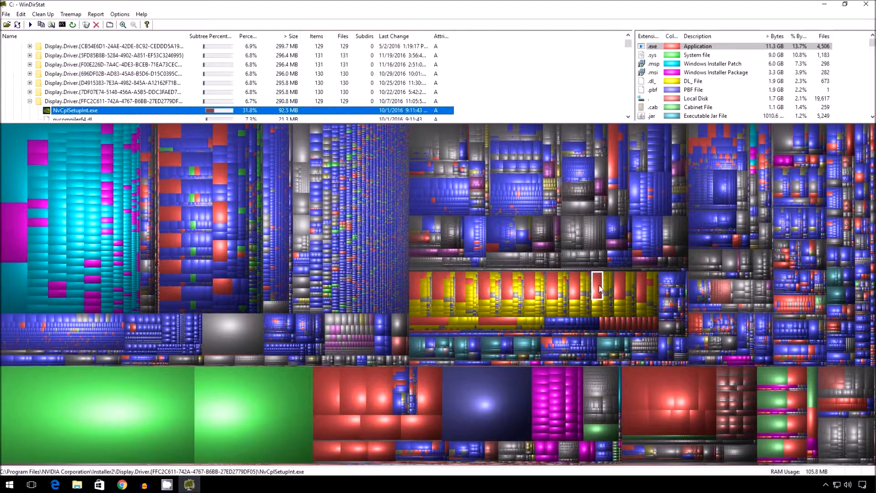
{"action": "mouse_move", "coordinate": [626, 354]}
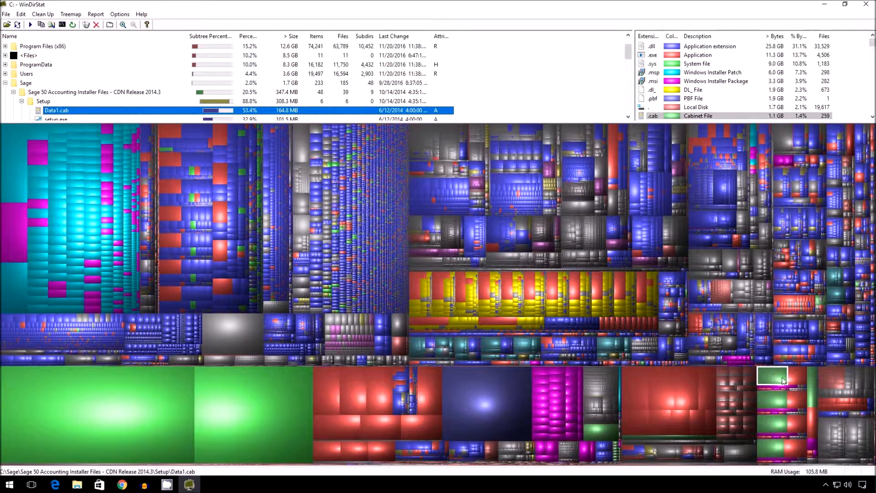
{"action": "mouse_move", "coordinate": [784, 376]}
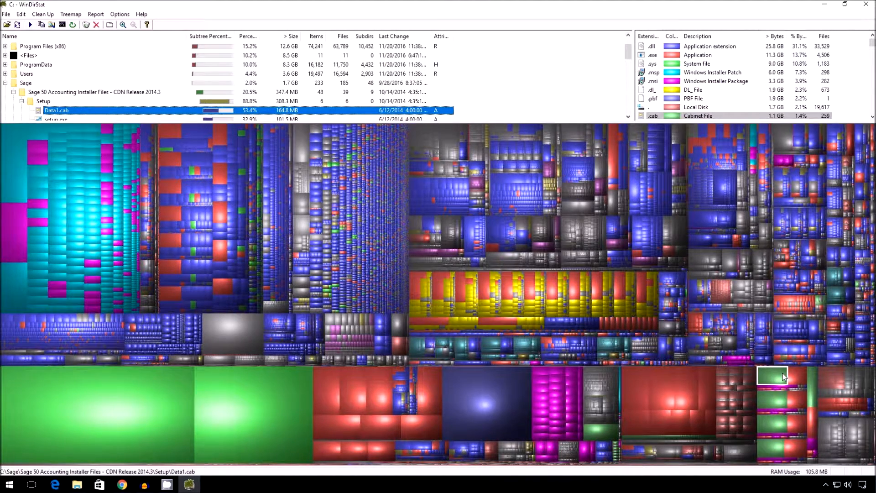
{"action": "mouse_move", "coordinate": [498, 228]}
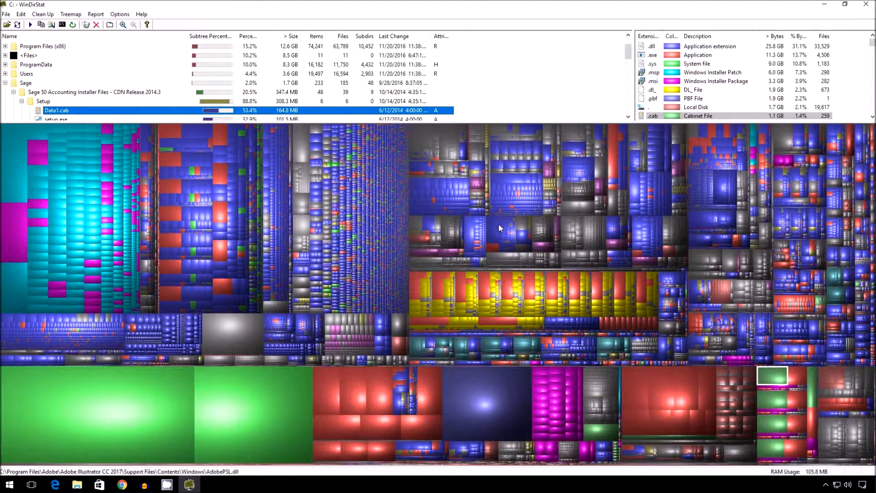
{"action": "mouse_move", "coordinate": [494, 237]}
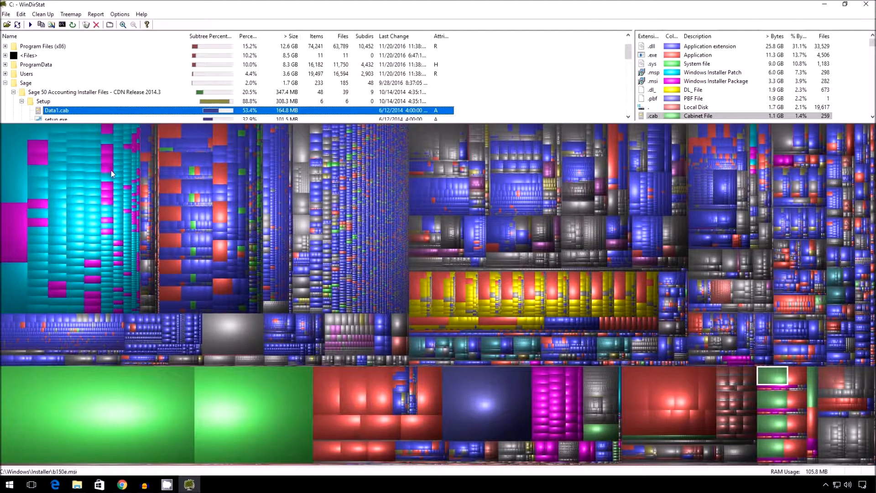
{"action": "mouse_move", "coordinate": [119, 186]}
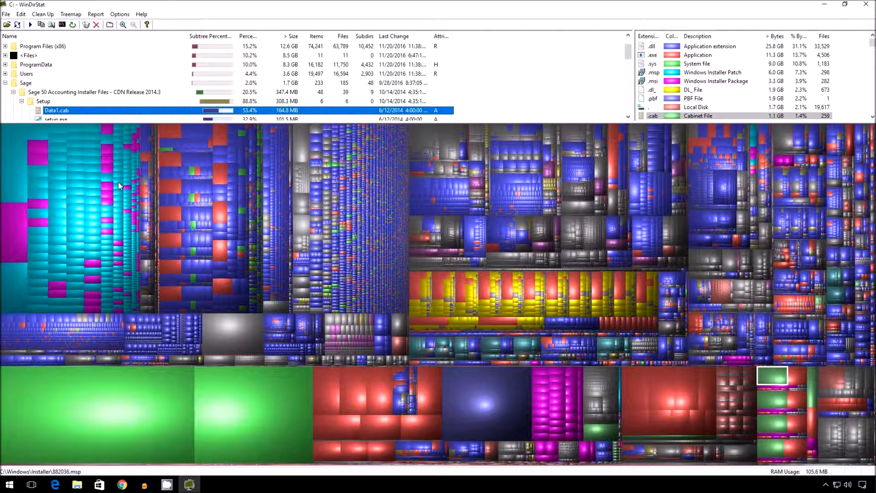
Browse the Downloads folder holding the audacity-win-2.1.0 installer and ZoomIt zip
{"action": "left_click", "coordinate": [77, 484]}
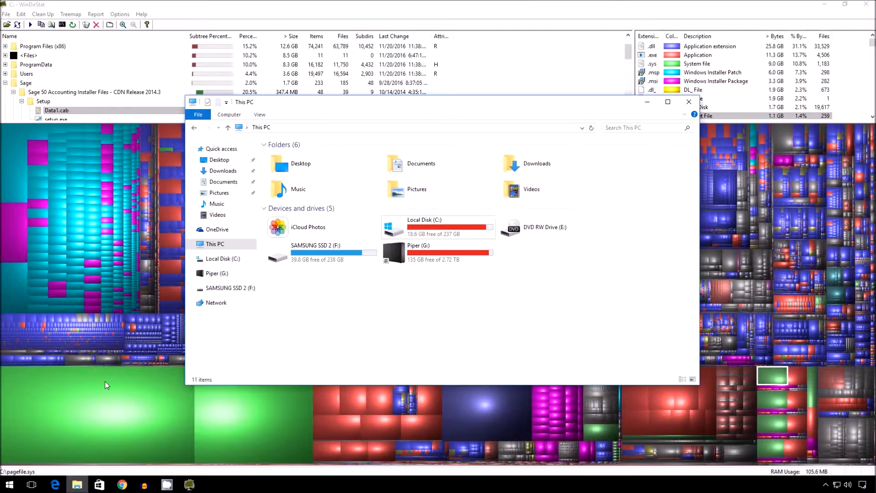
{"action": "left_click", "coordinate": [222, 170]}
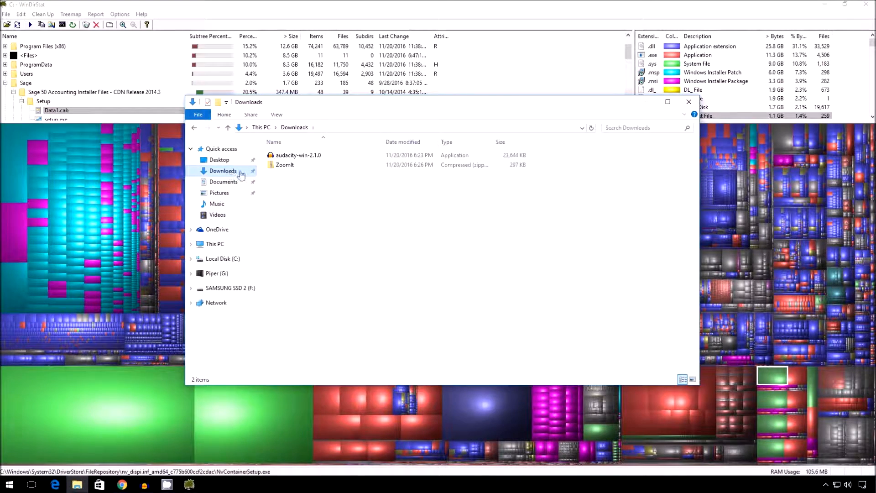
{"action": "mouse_move", "coordinate": [305, 180]}
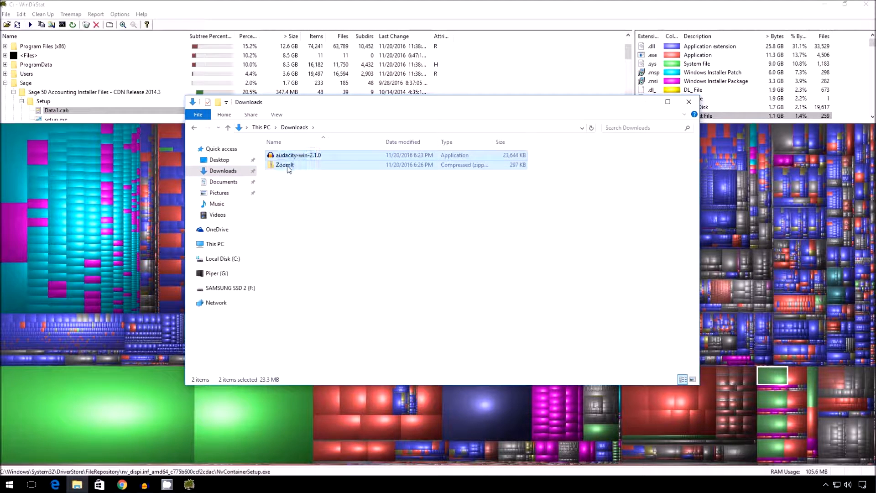
{"action": "left_click", "coordinate": [305, 203]}
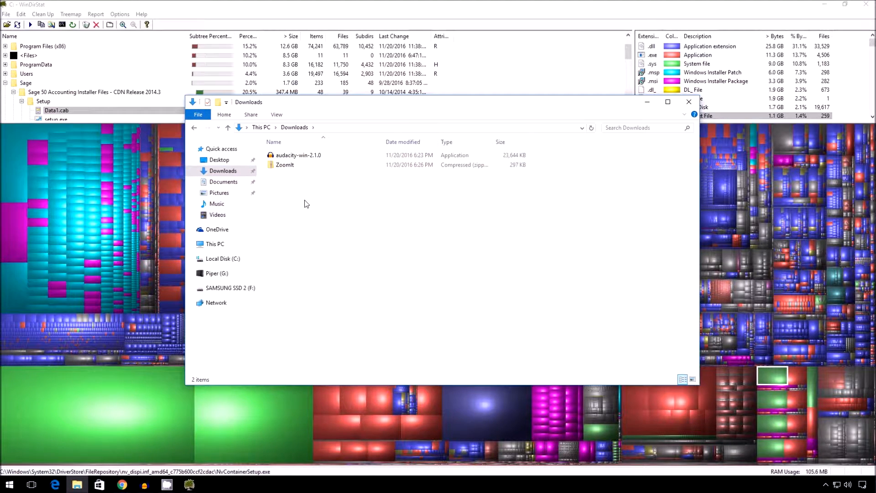